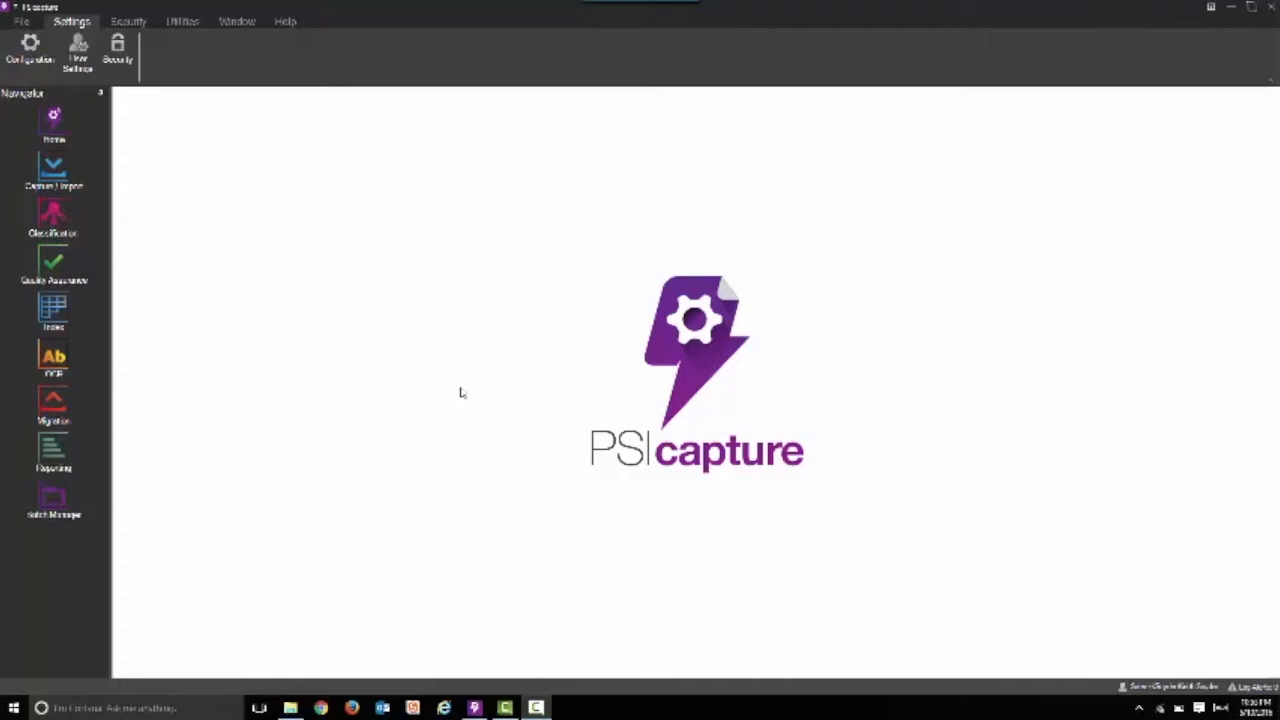
mouse_move(448, 384)
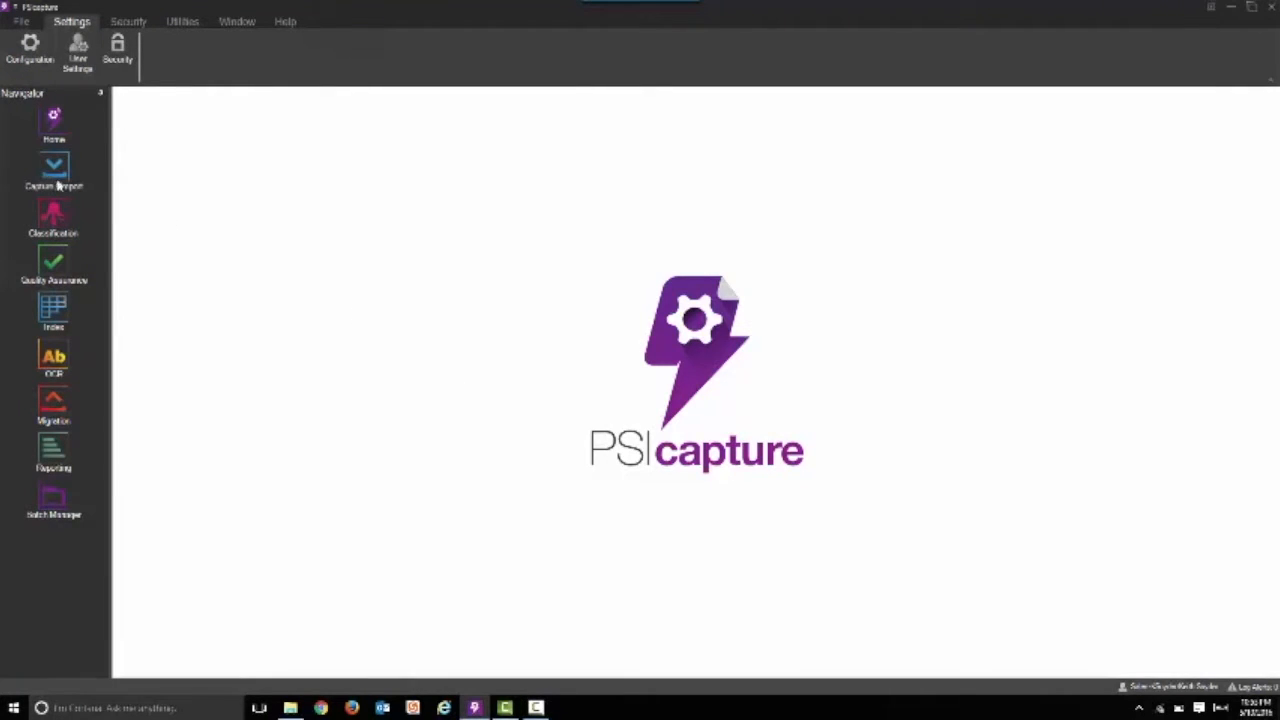
Start Capture/Import with the 118 - AP Table Extraction capture profile.
click(52, 170)
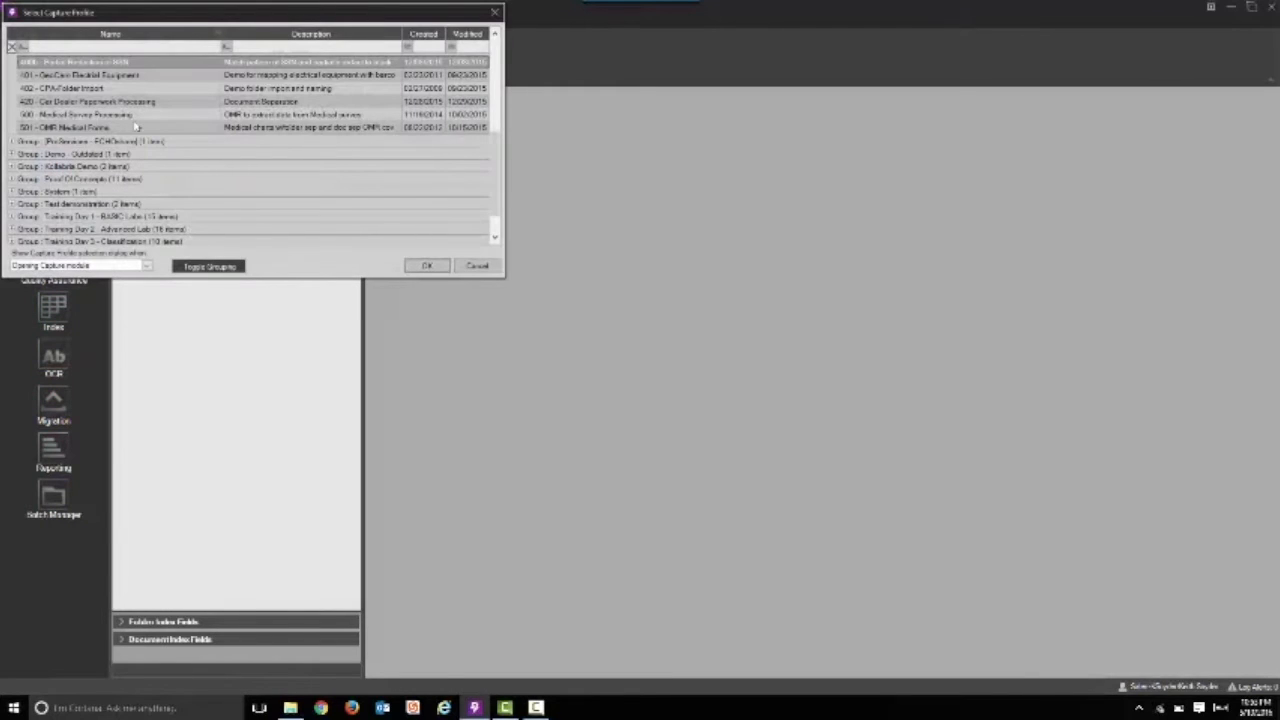
scroll(down, 3)
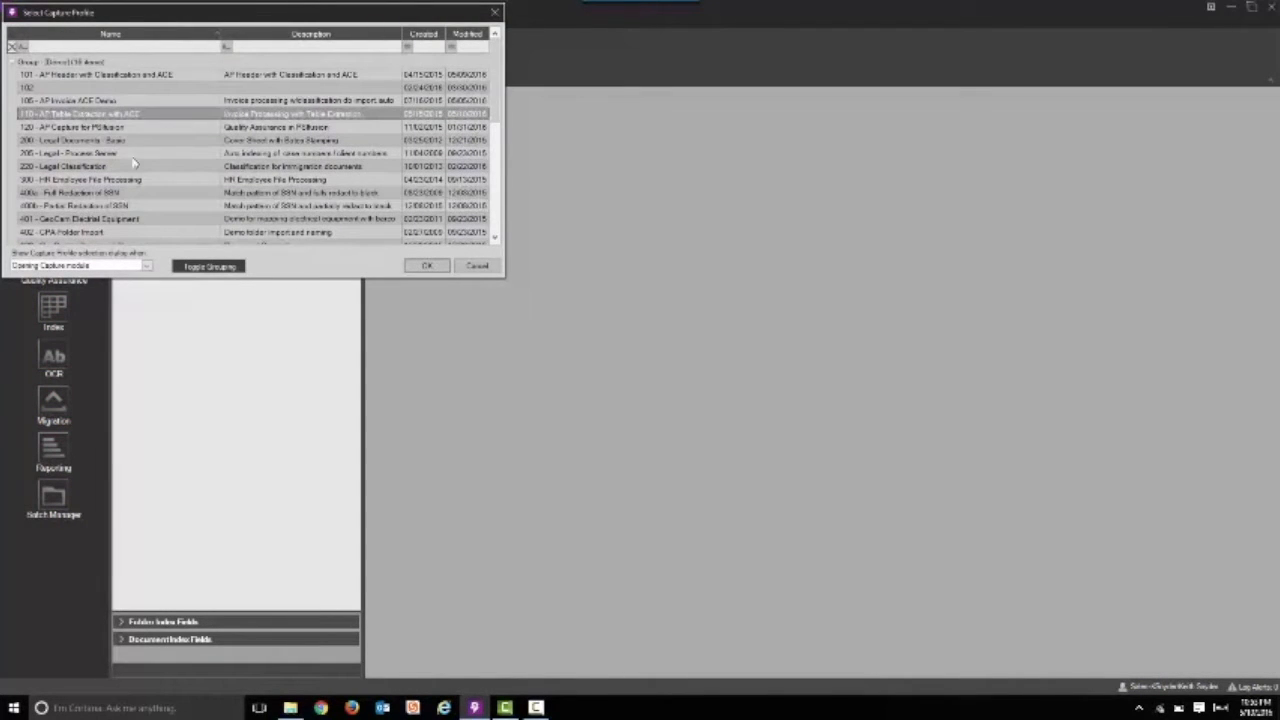
click(428, 266)
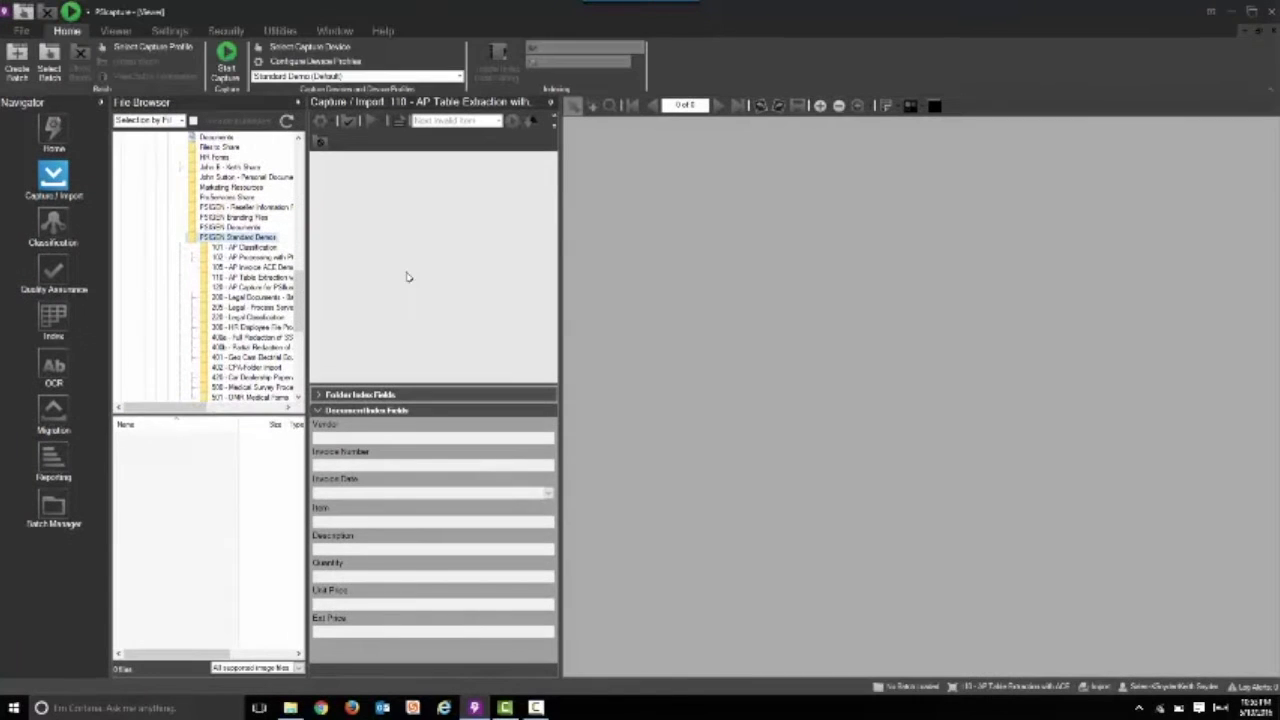
Select the AP Table Extraction folder and pick its invoice files for capture.
click(250, 276)
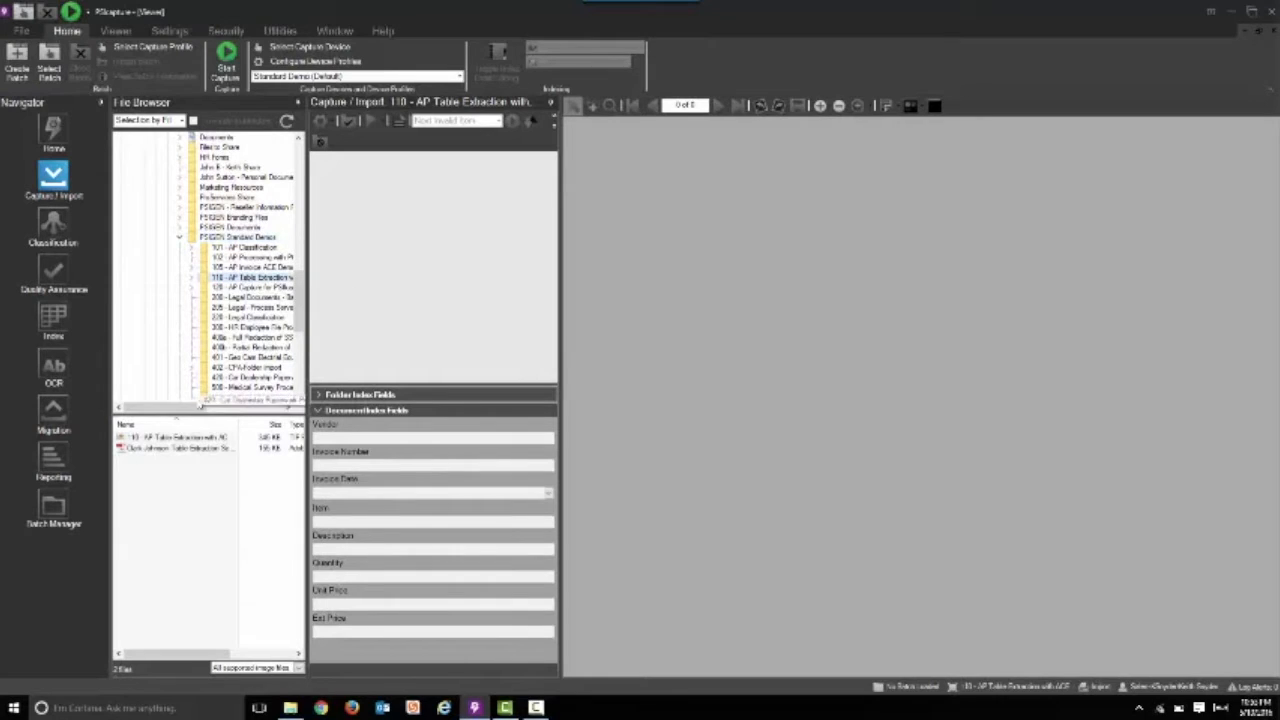
click(176, 436)
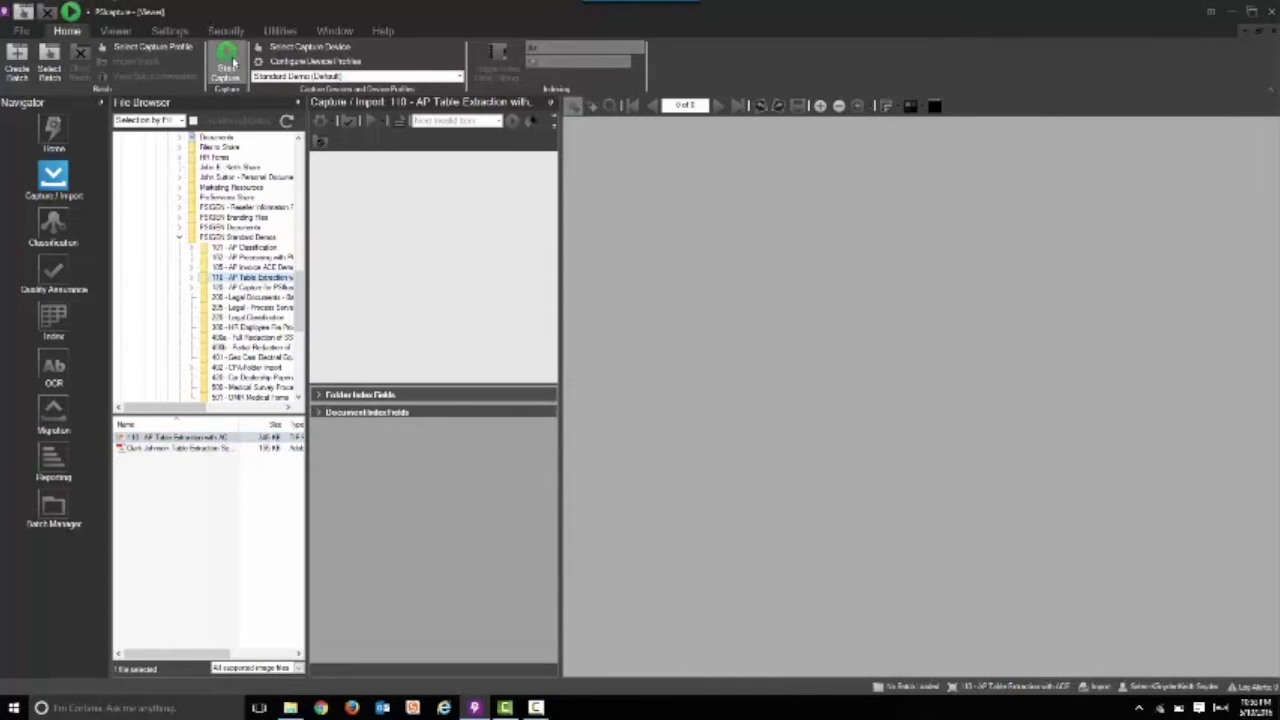
Create a new batch from the invoice files, accepting the default batch notes.
click(226, 62)
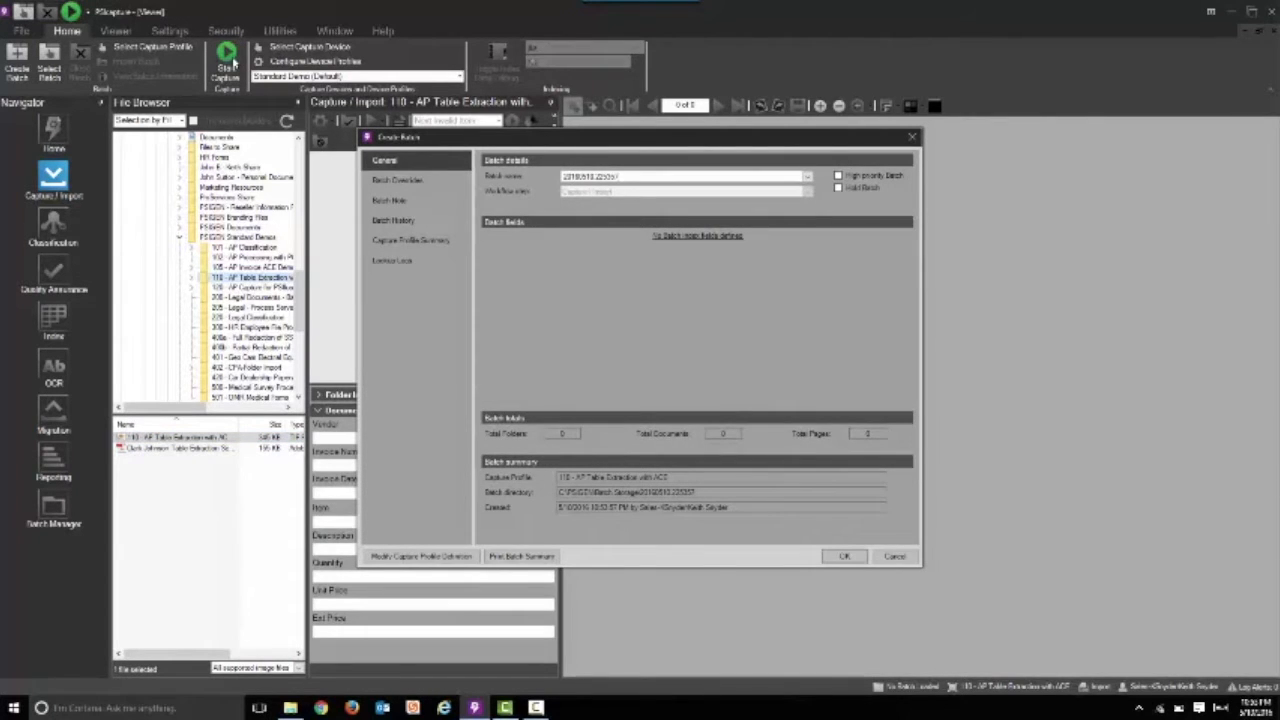
click(844, 556)
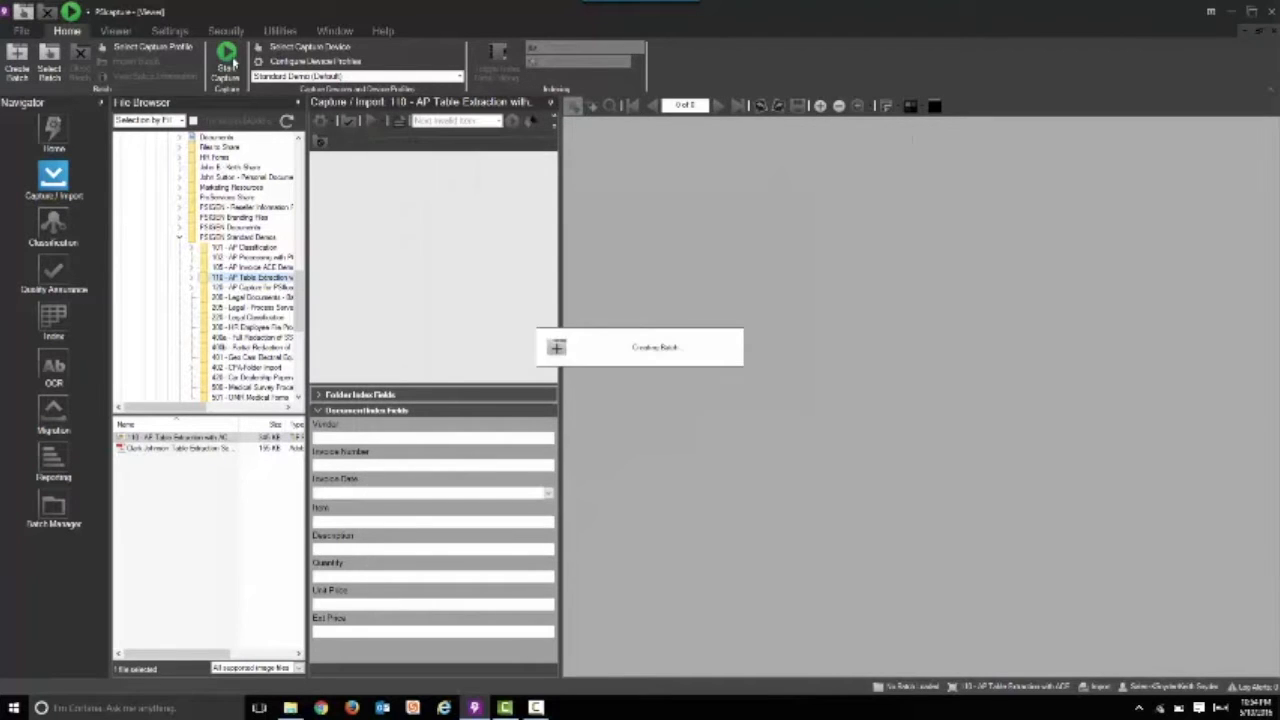
click(226, 62)
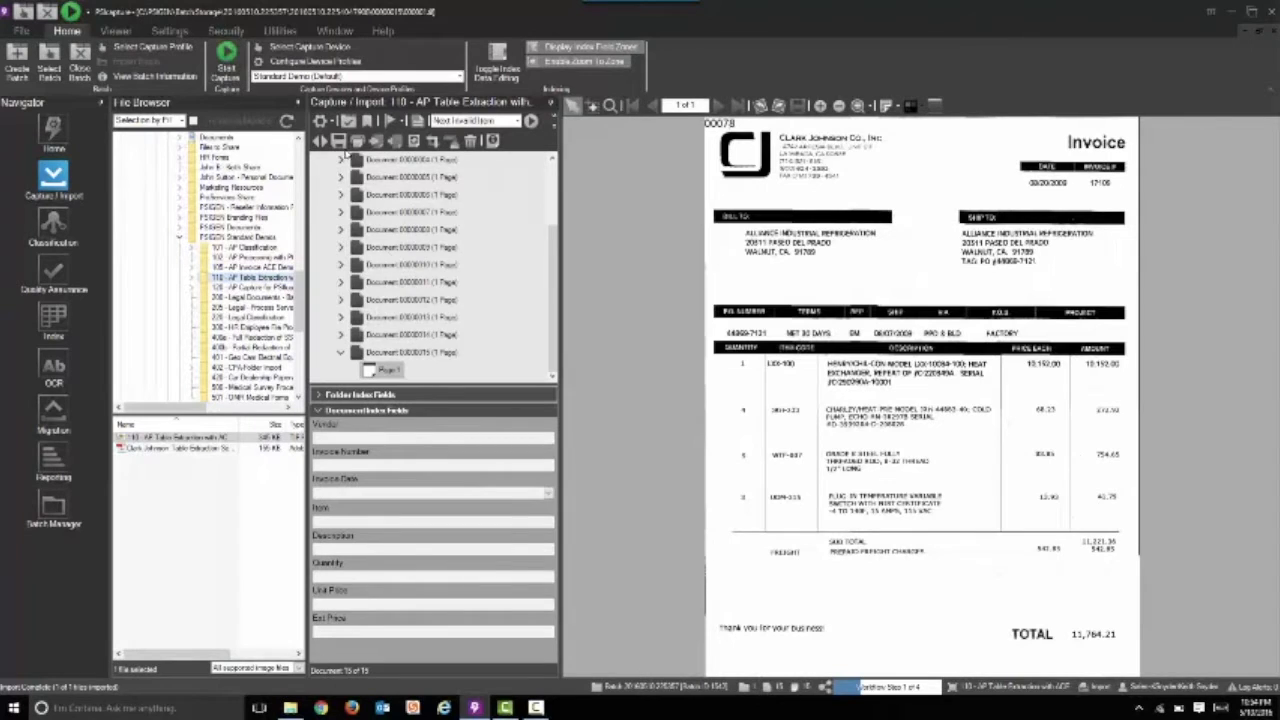
scroll(down, 3)
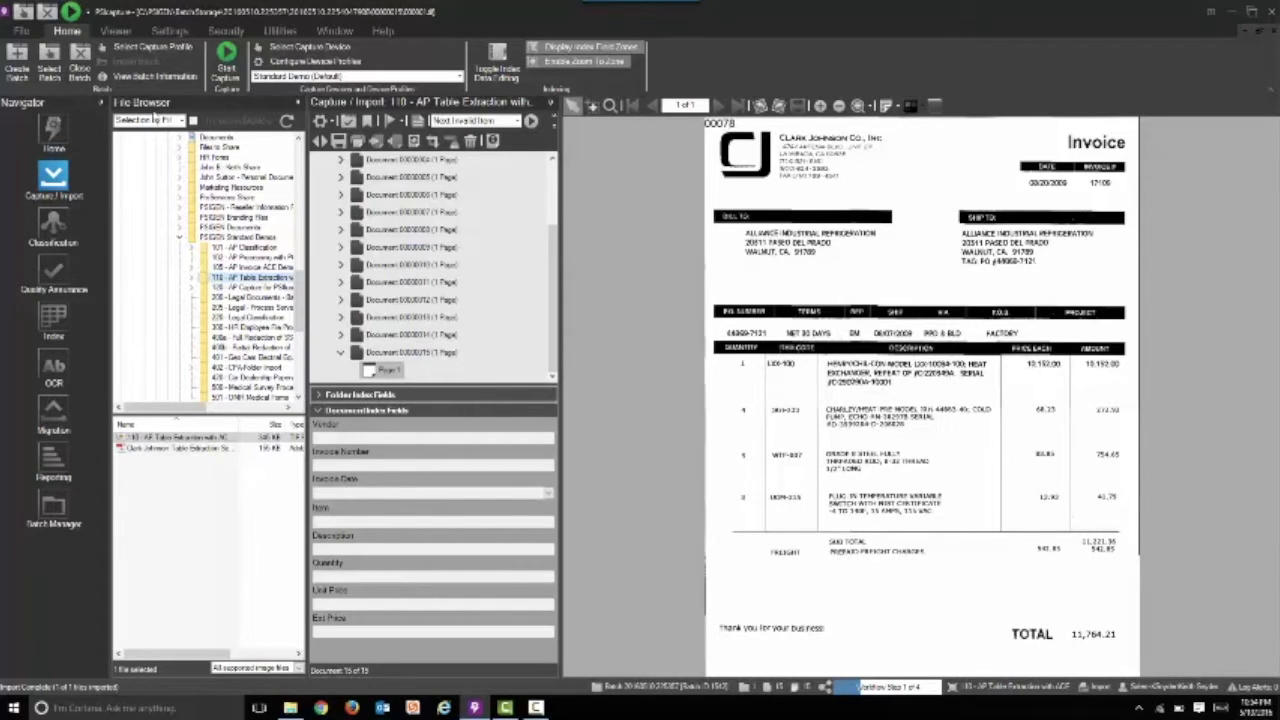
click(52, 224)
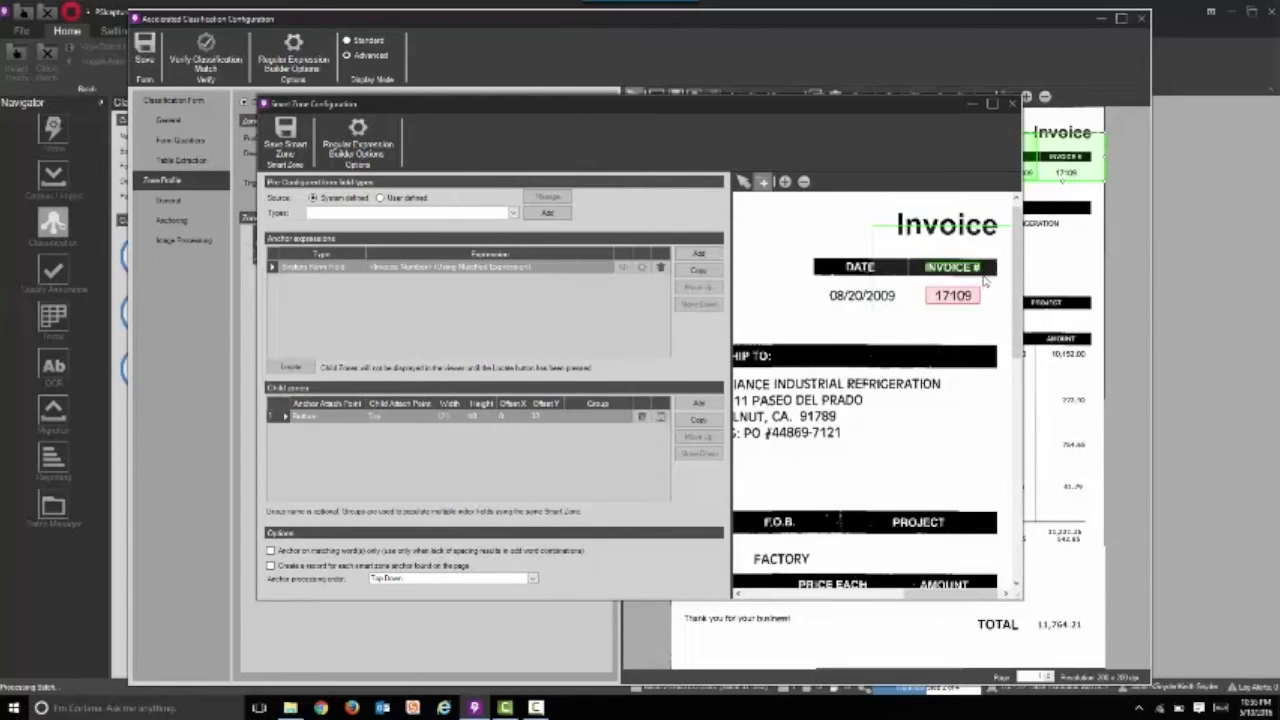
mouse_move(1008, 168)
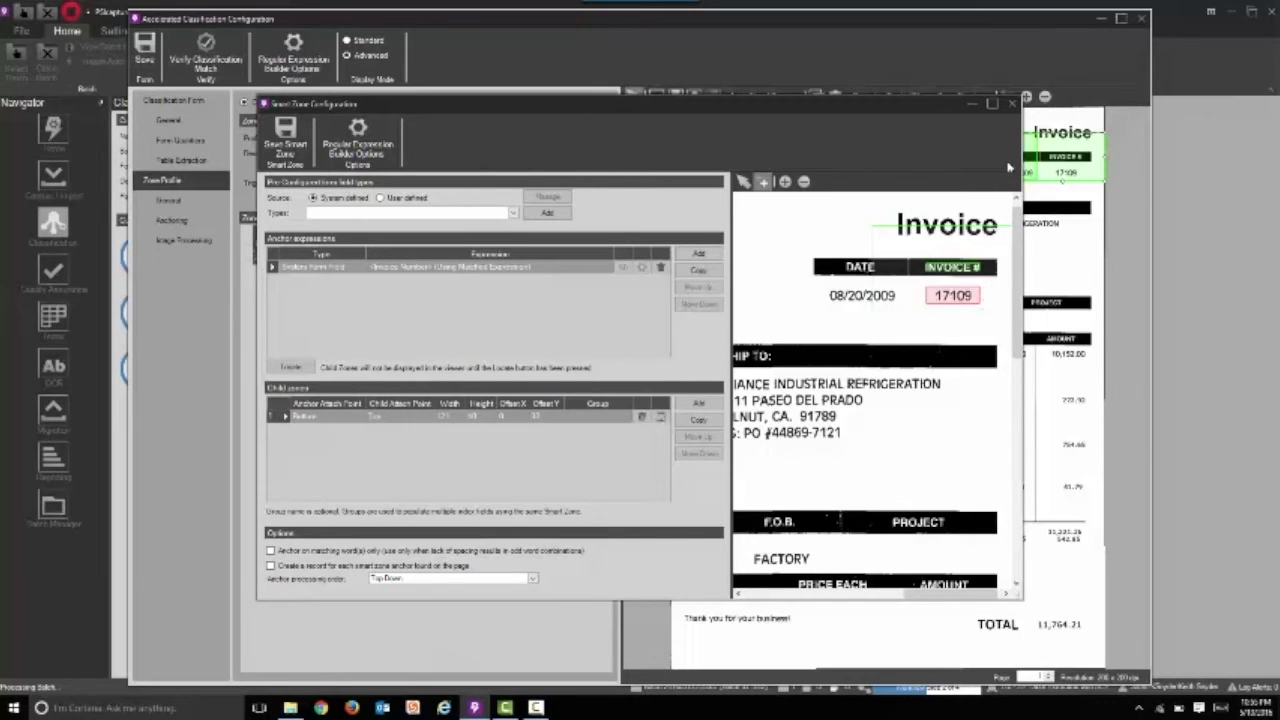
Finish the INVOICE # smart zone capturing invoice number 17109.
click(180, 160)
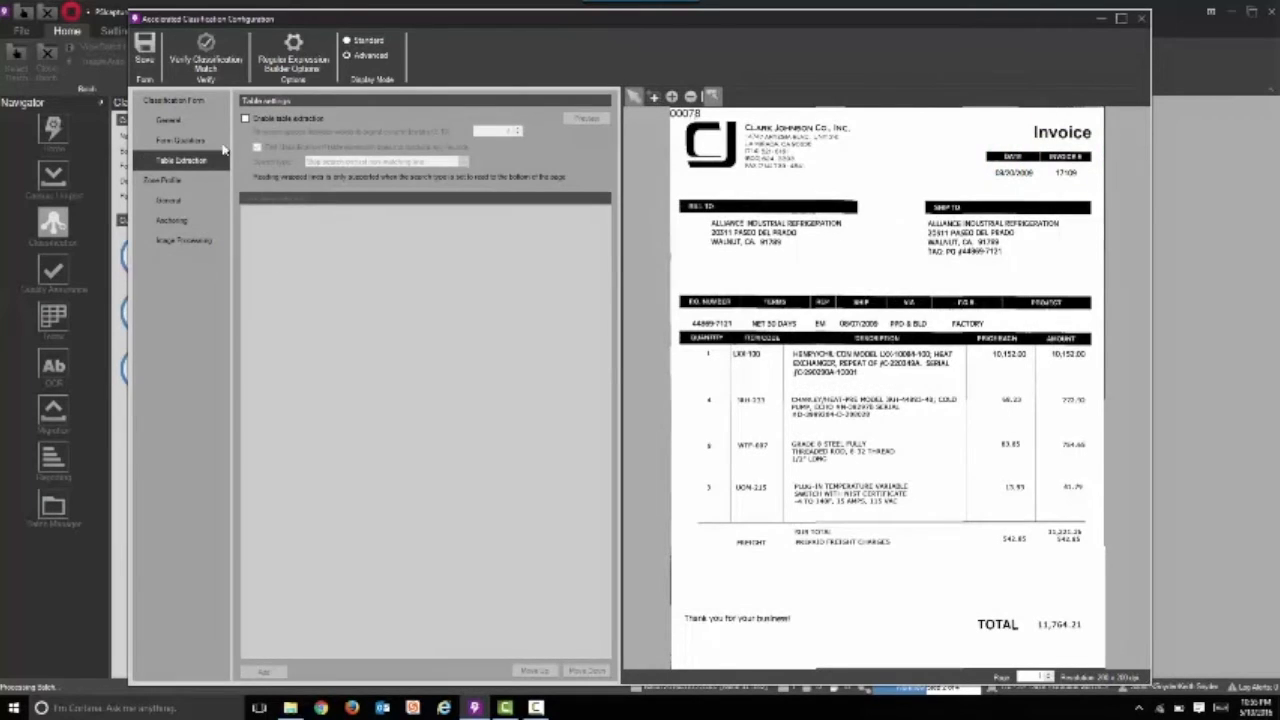
Enable table extraction and define the QUANTITY, ITEM CODE, DESCRIPTION, PRICE EACH and AMOUNT columns.
click(246, 118)
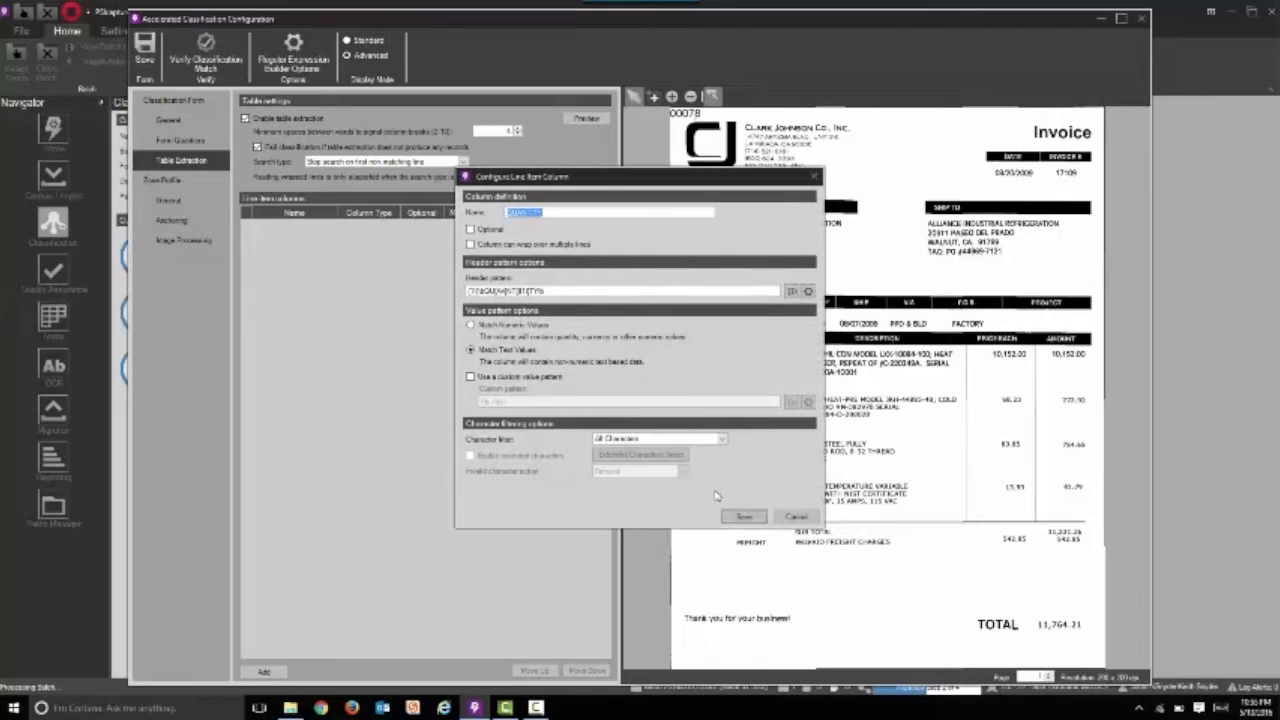
click(744, 516)
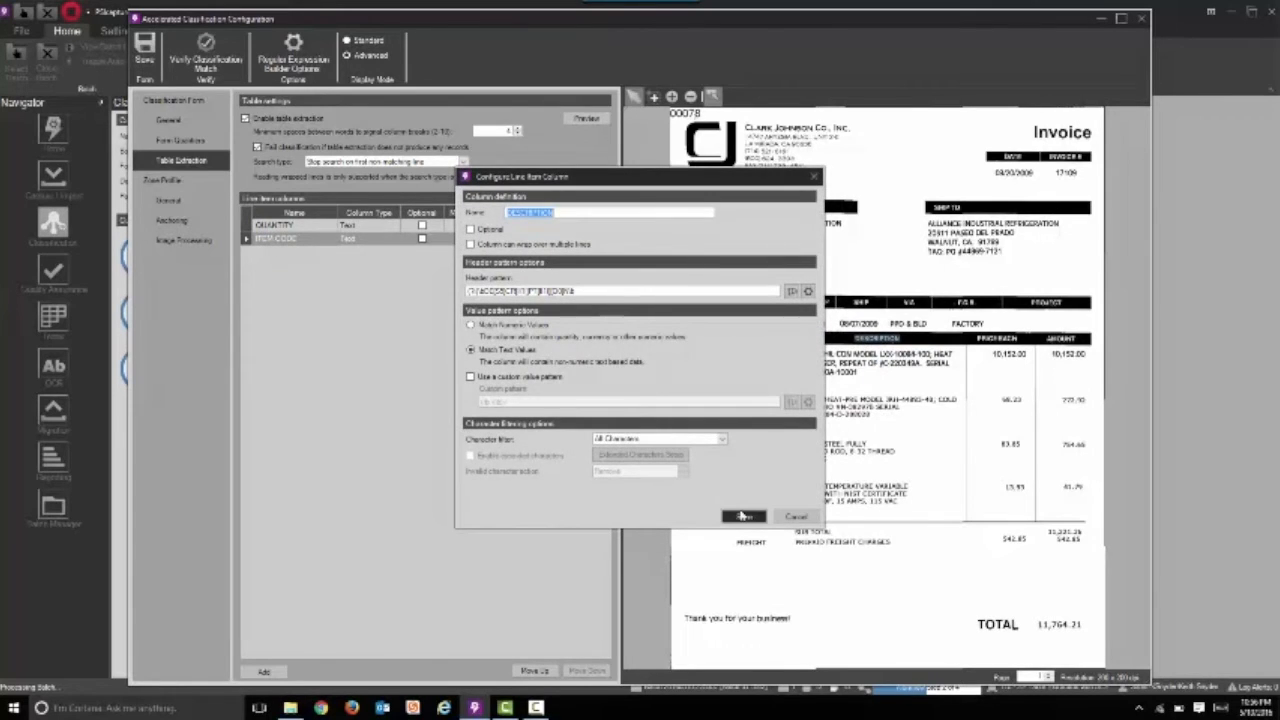
click(742, 516)
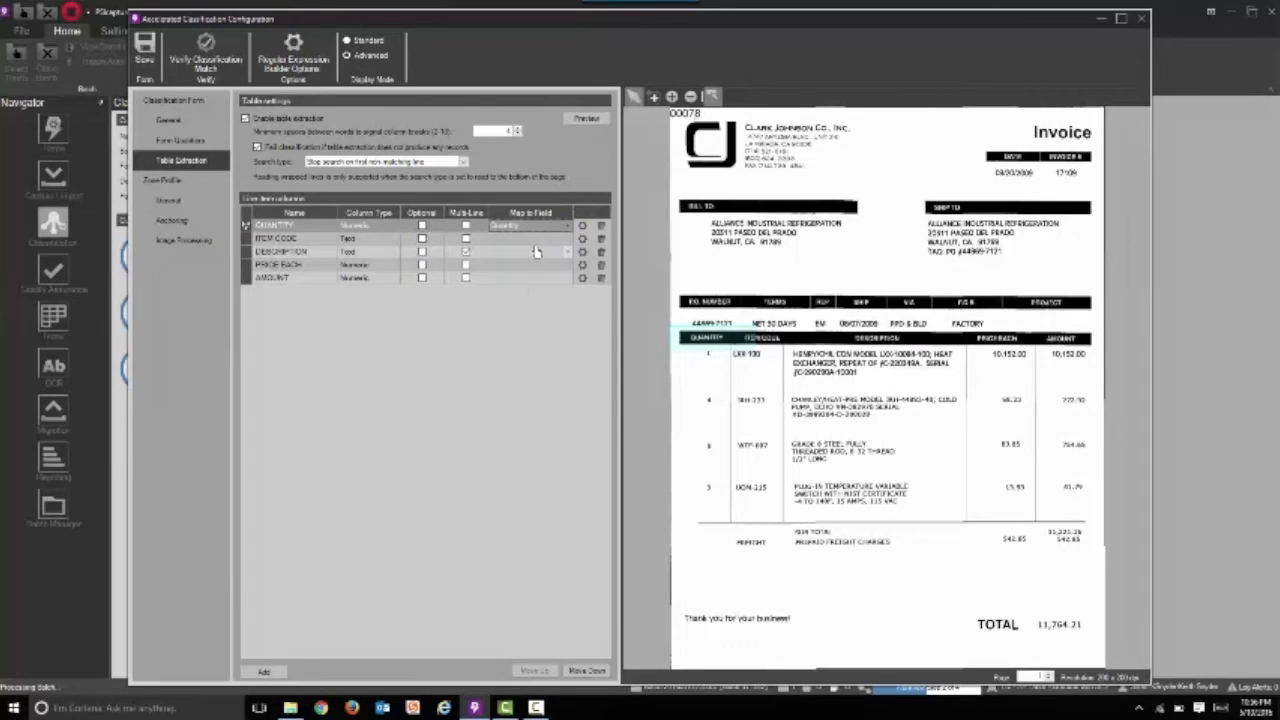
Map QUANTITY to Quantity, ITEM CODE and AMOUNT to their fields, then test extraction on the invoice.
click(568, 238)
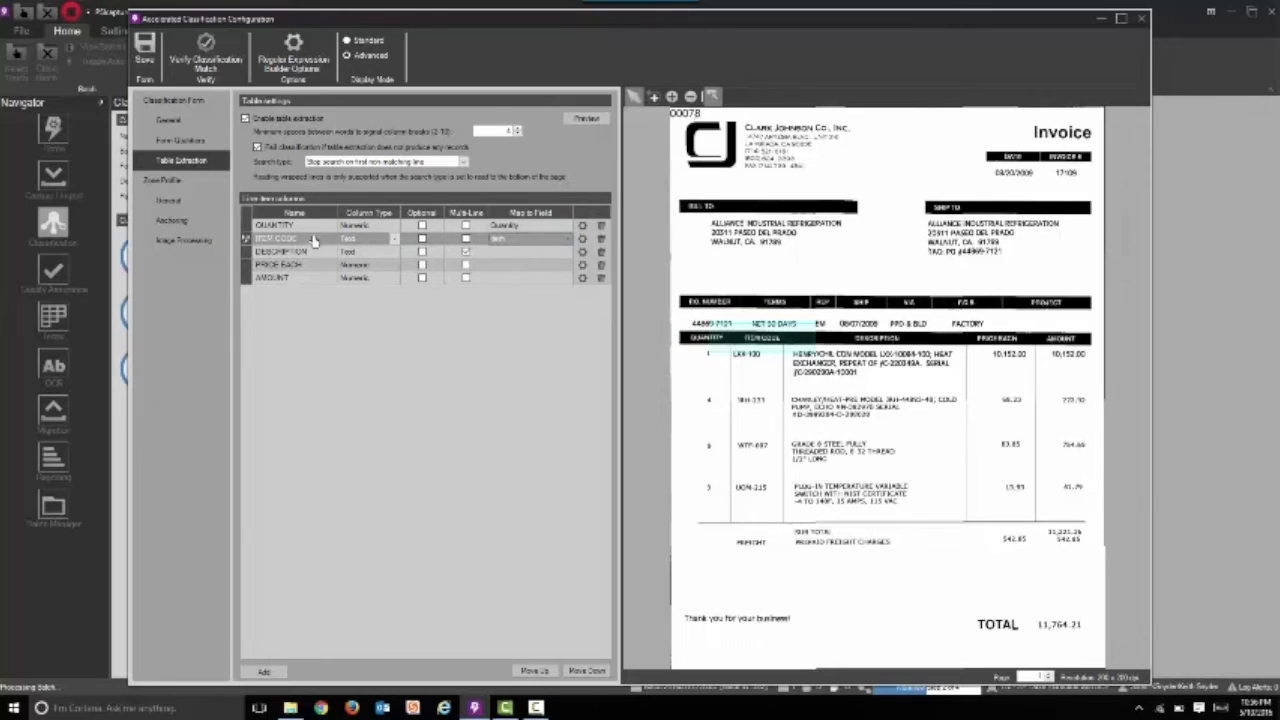
click(564, 252)
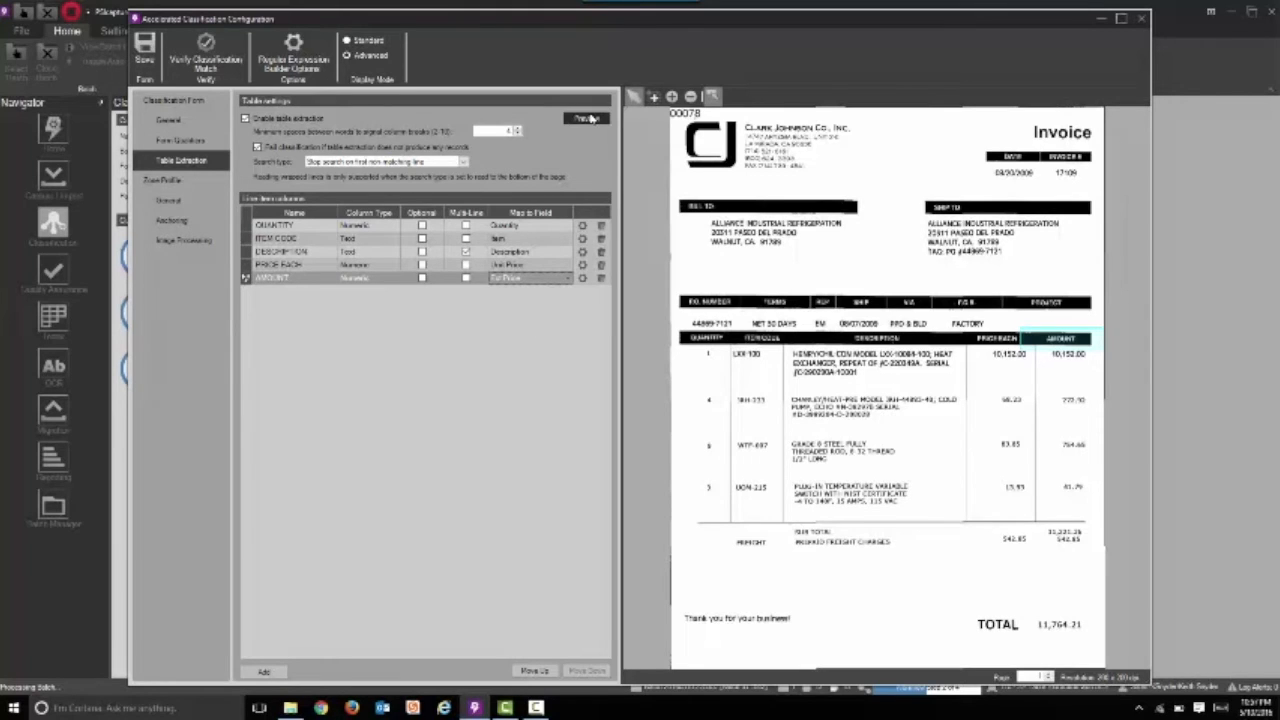
click(588, 118)
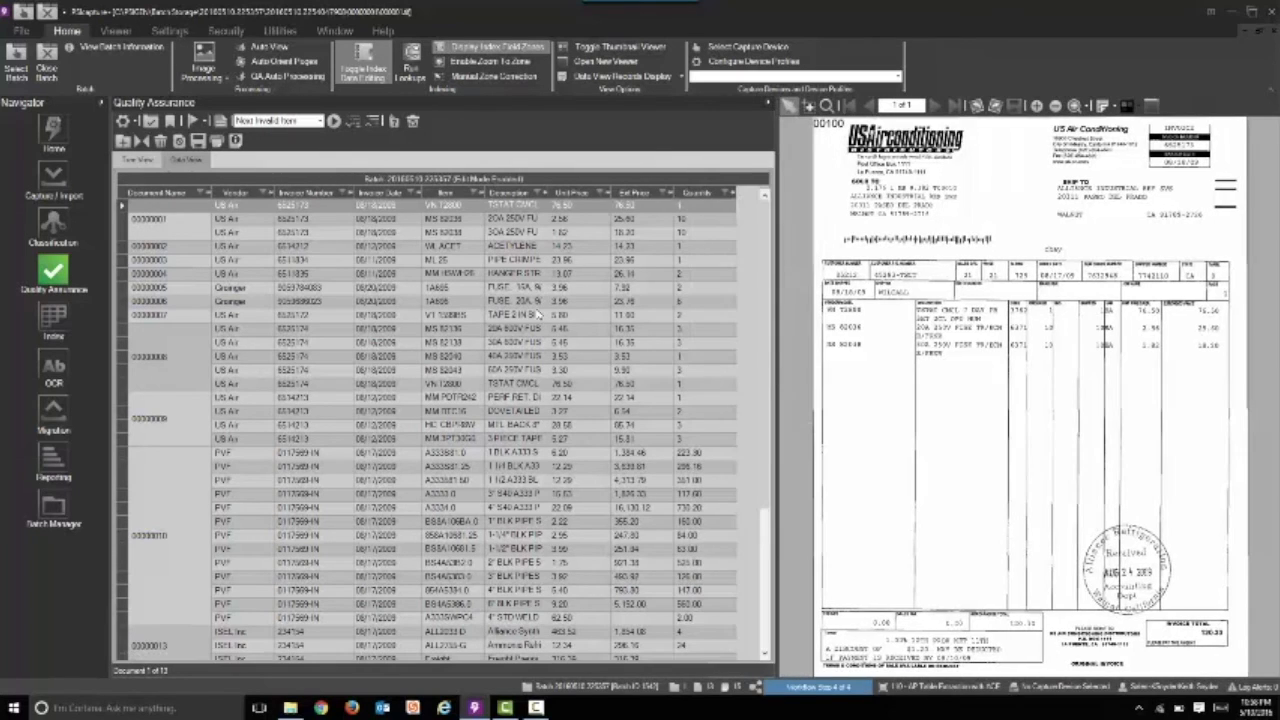
mouse_move(460, 220)
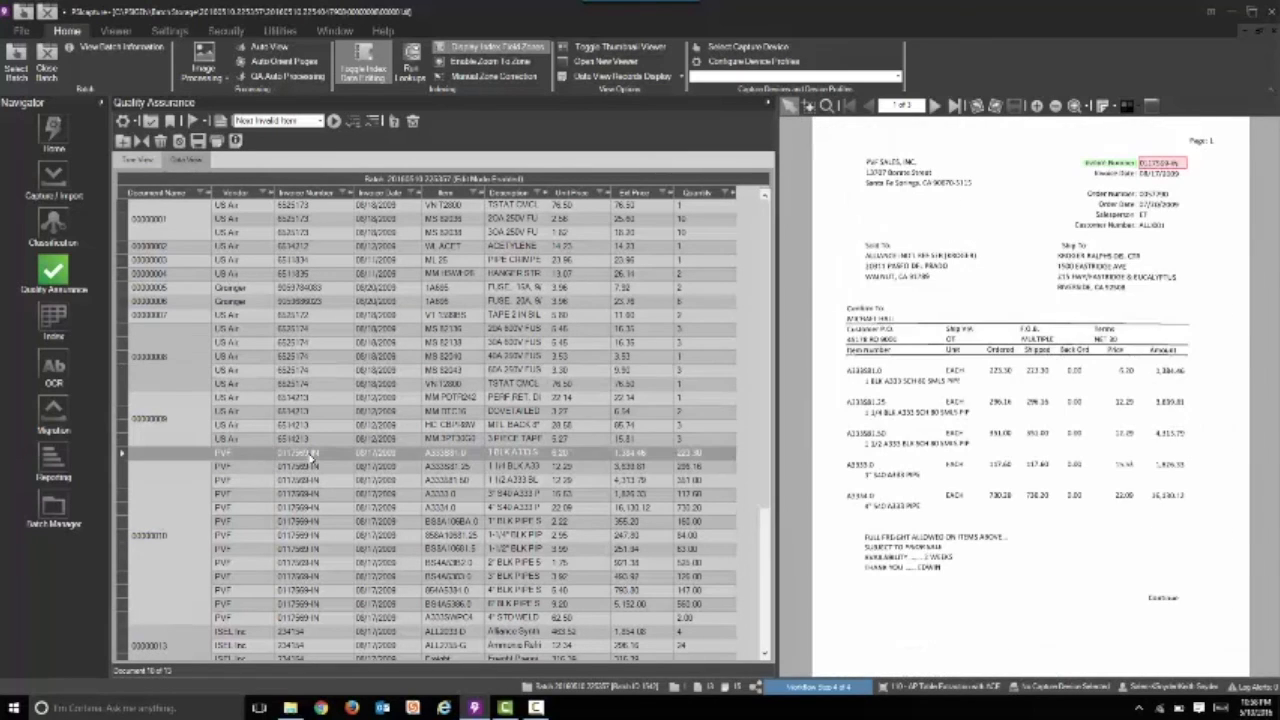
mouse_move(472, 472)
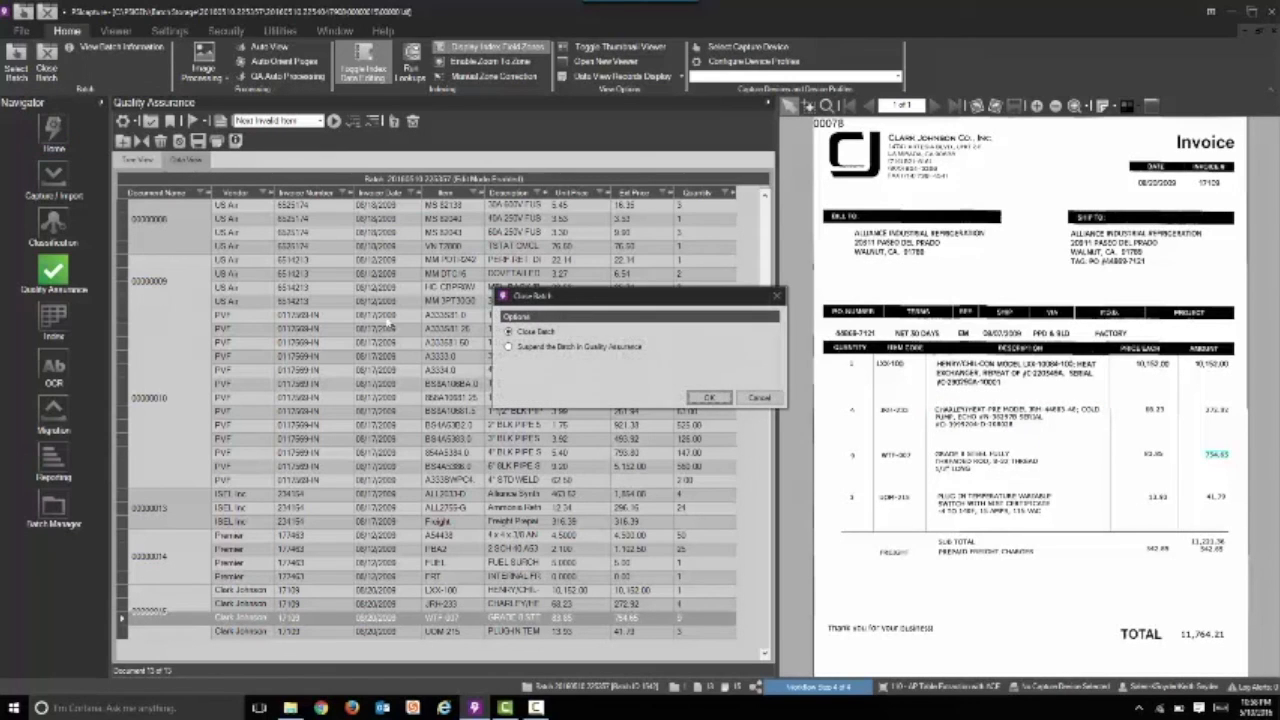
Confirm Close Batch to finish the reviewed batch and return to the home screen.
click(708, 396)
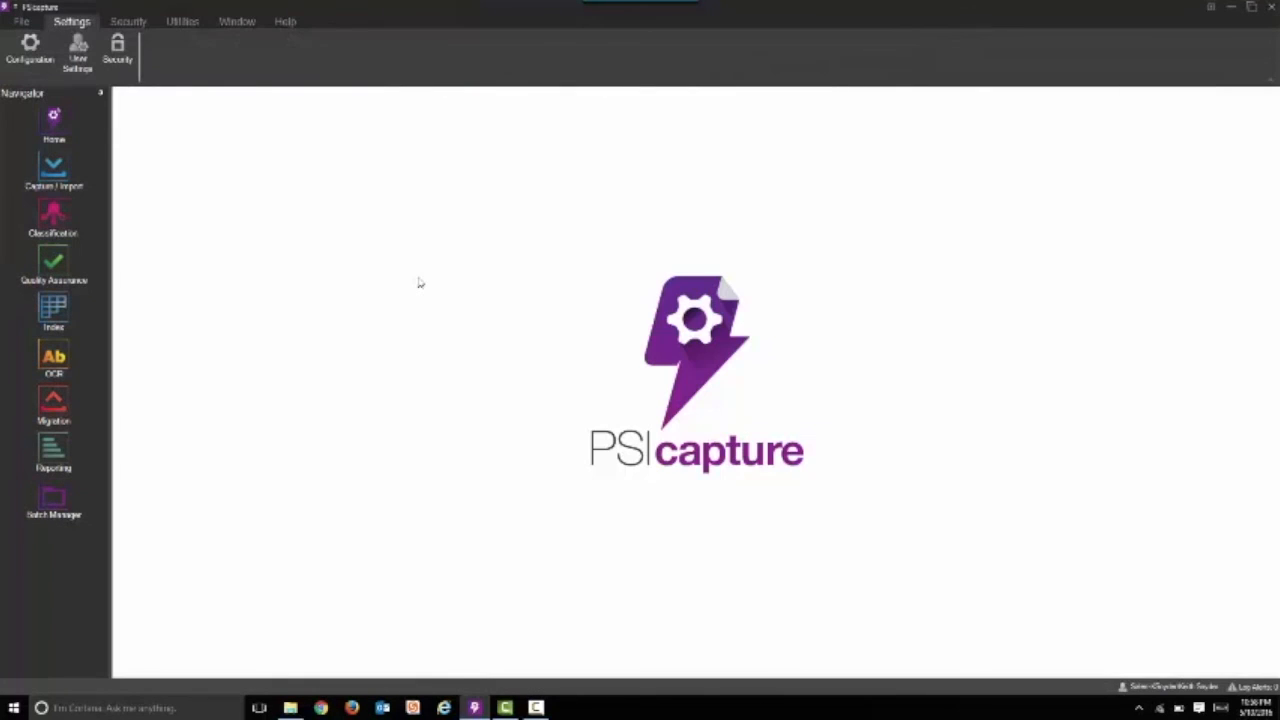